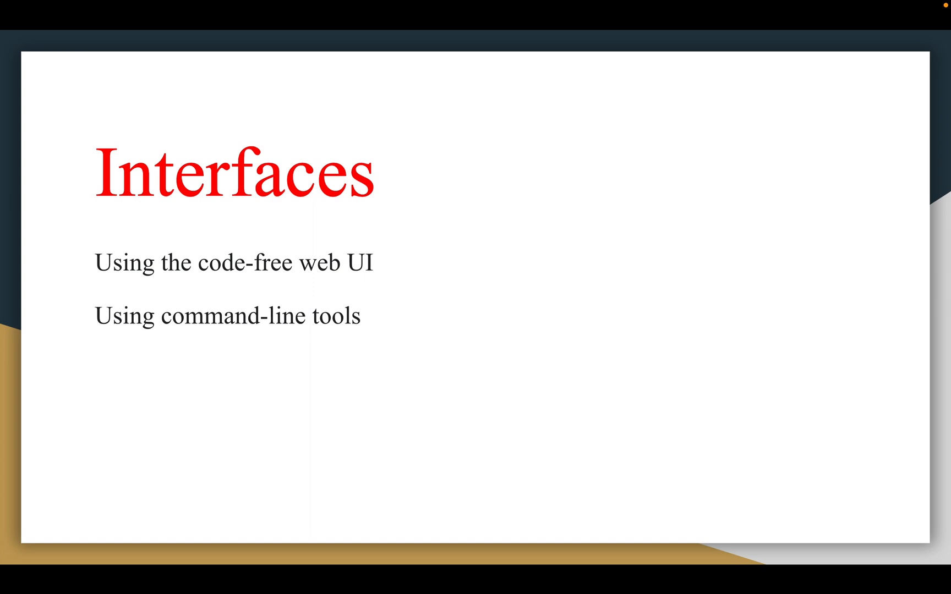
- Advance from the Interfaces slide to the 'What is a Cloud Data Fusion instance' slide
key(Right)
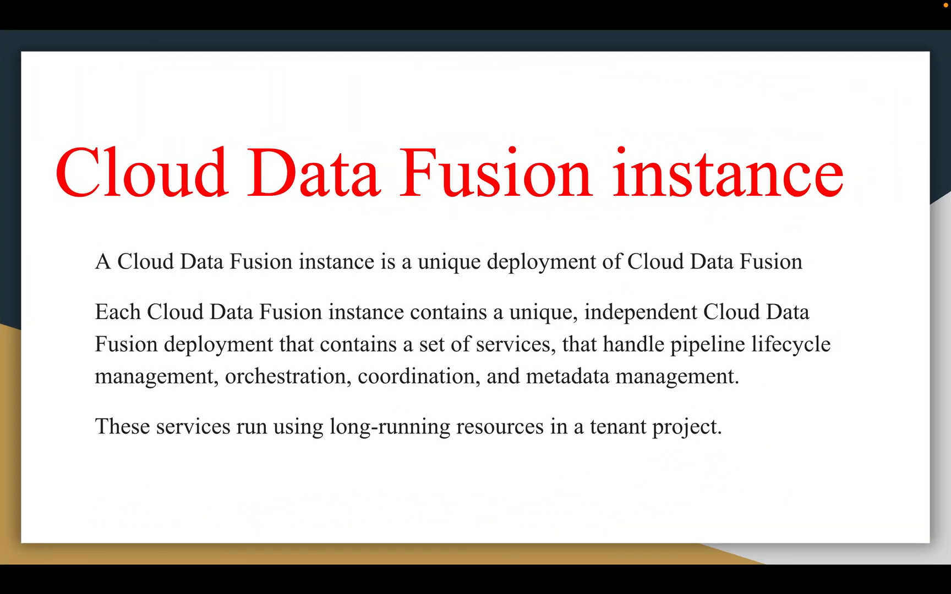